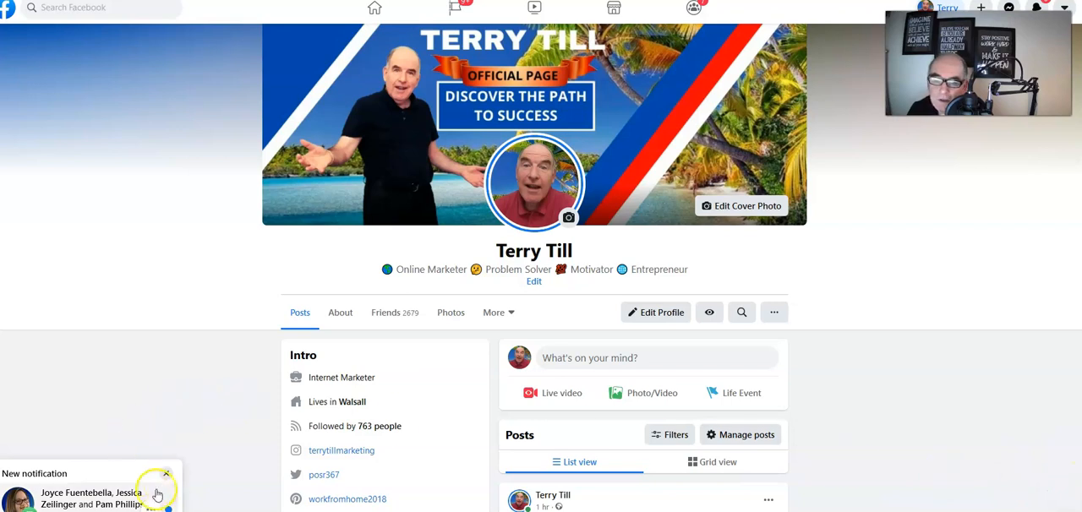
Step: Dismiss the 'New notification' popup so only the Facebook profile page shows
click(166, 473)
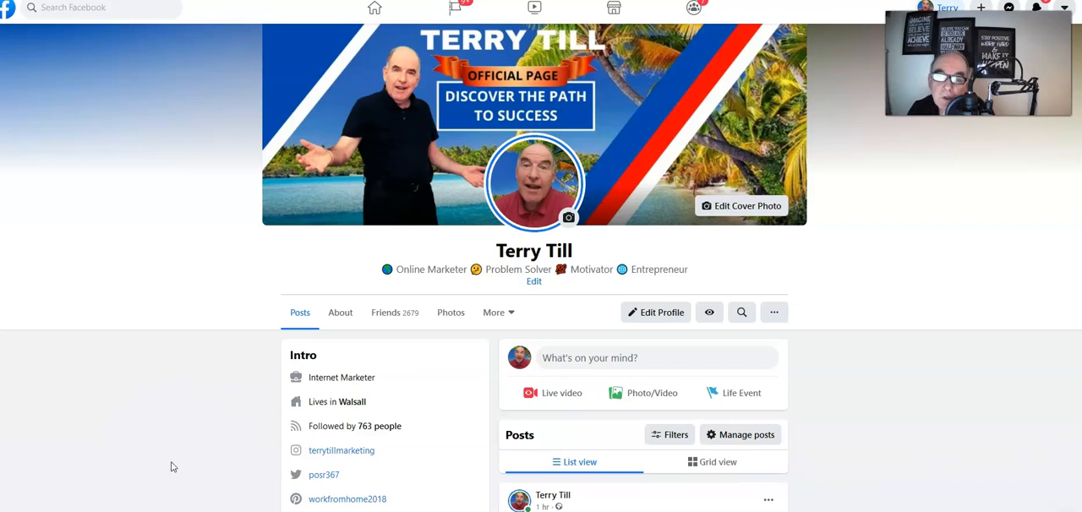
mouse_move(165, 439)
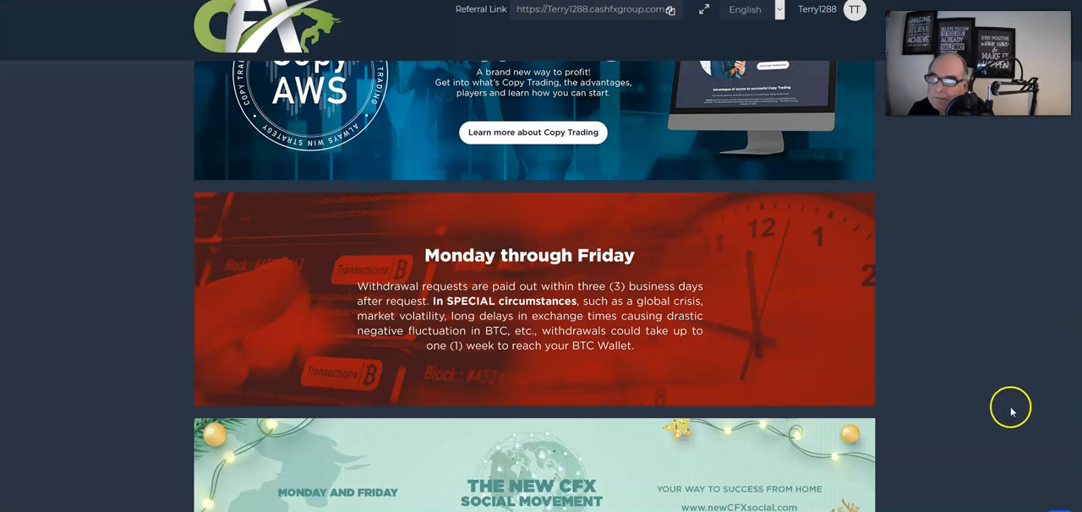
mouse_move(980, 414)
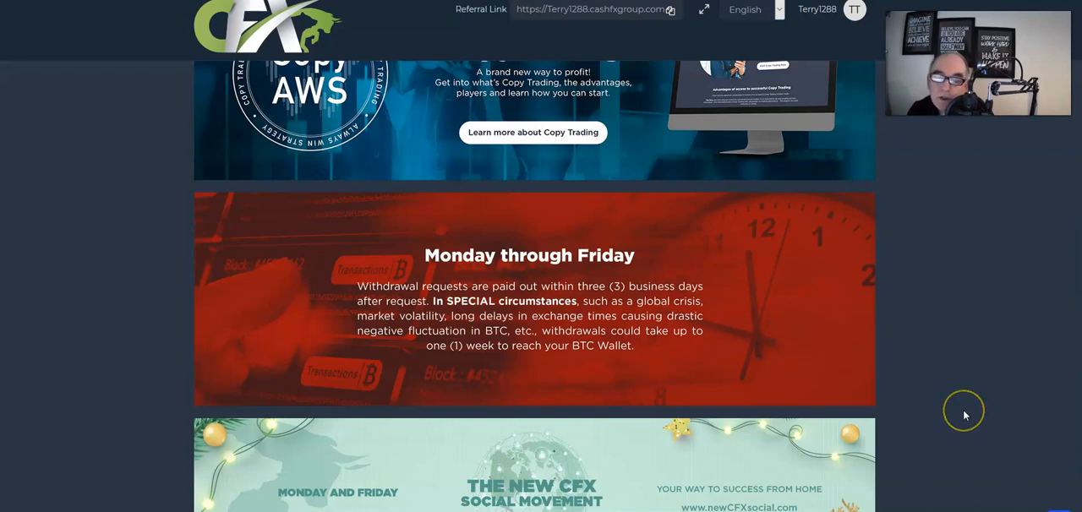
mouse_move(963, 416)
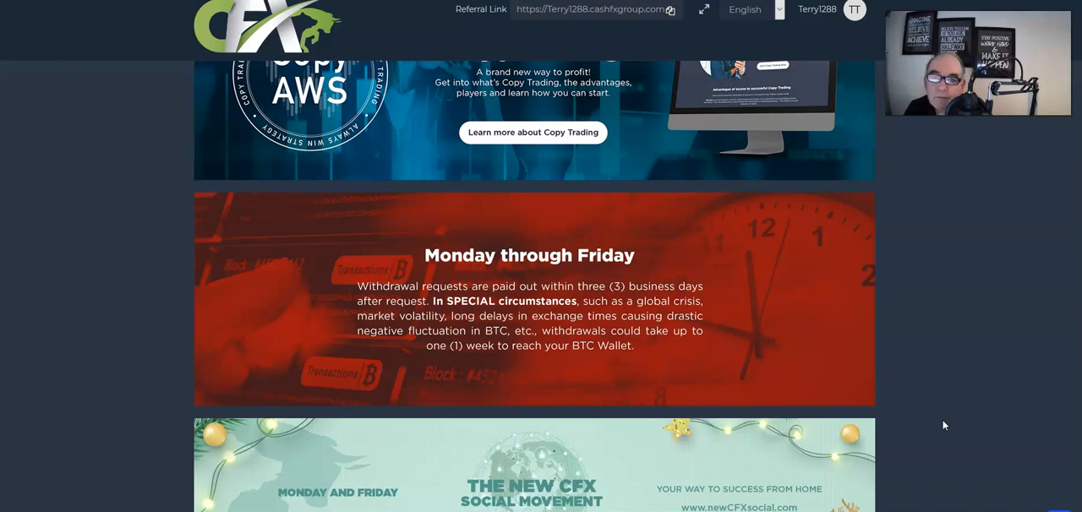
Step: Scroll past the banners to the Account Finance, Leadership, Bull and Bear Capital cards showing $7 balance
scroll(down, 3)
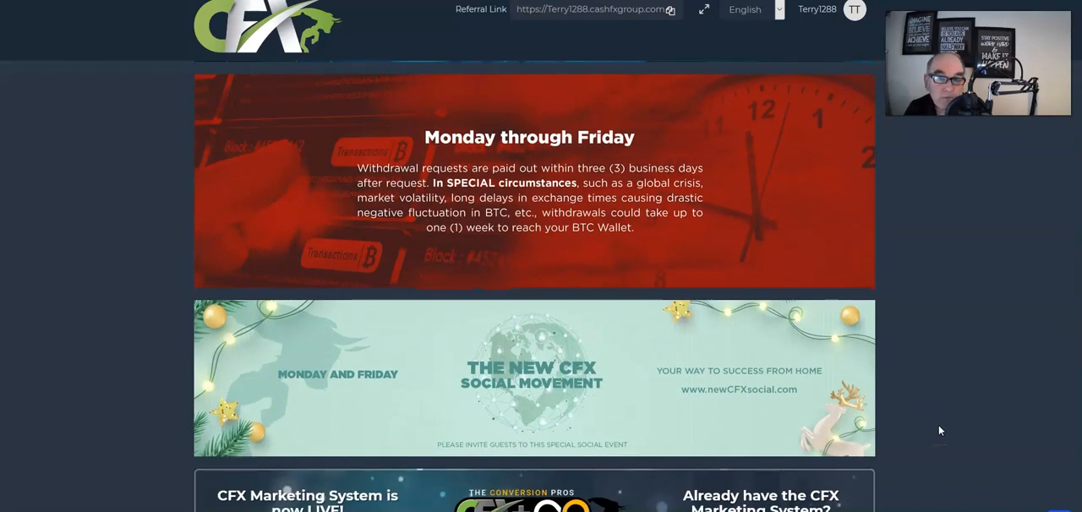
scroll(down, 3)
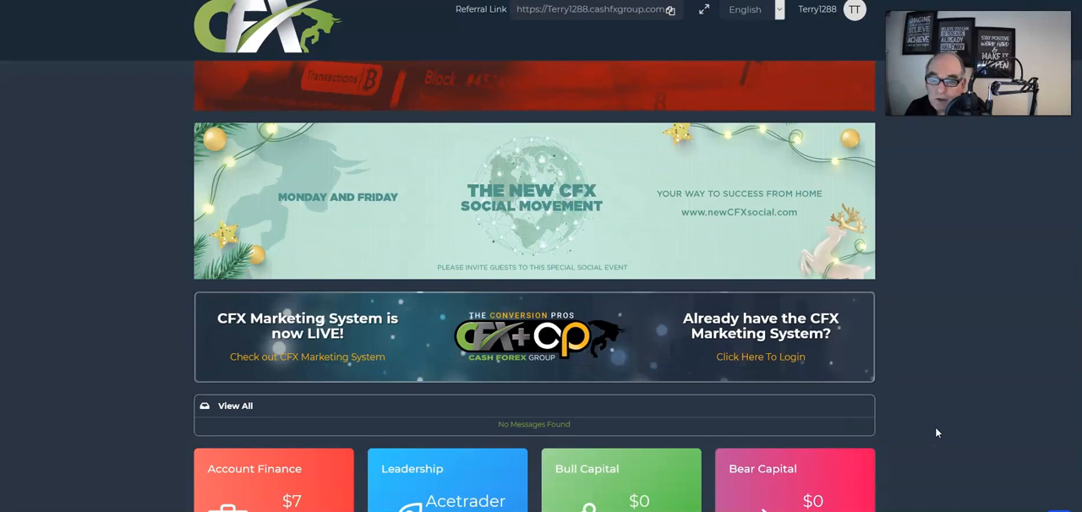
scroll(down, 3)
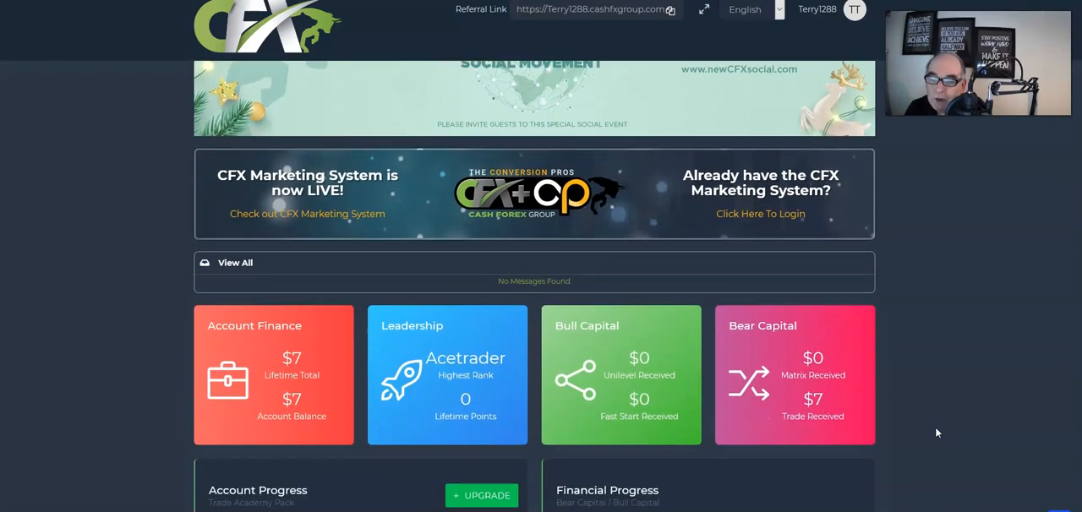
scroll(down, 3)
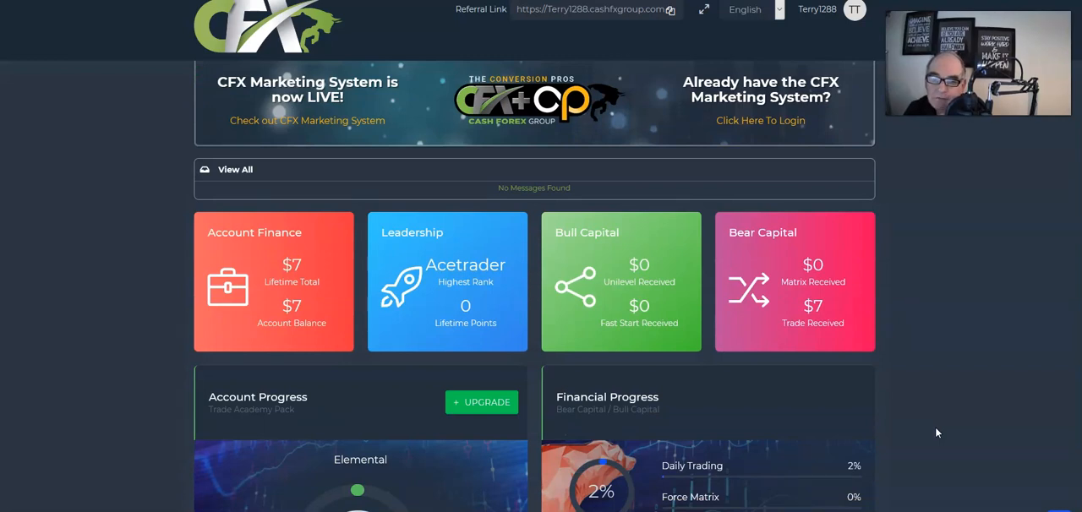
scroll(down, 3)
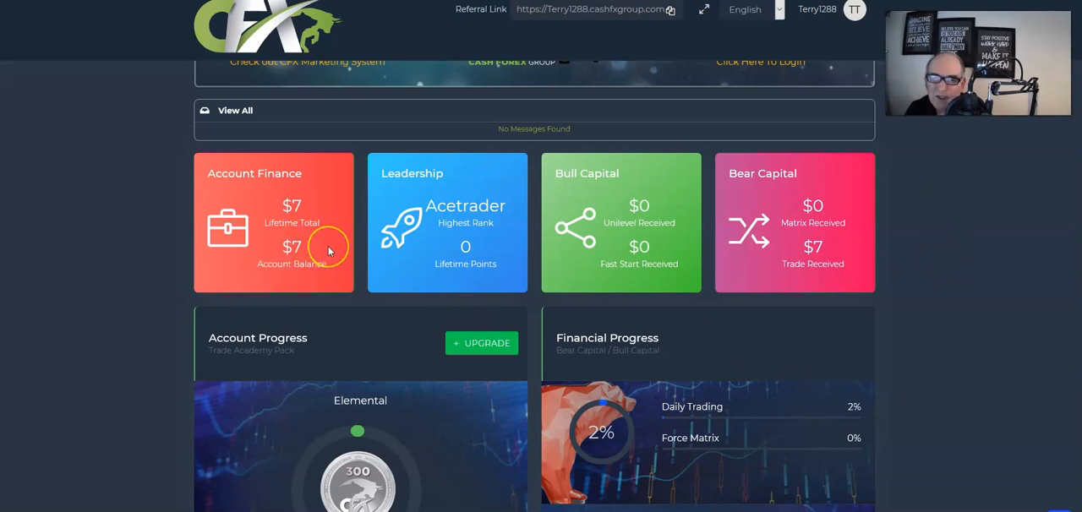
mouse_move(272, 262)
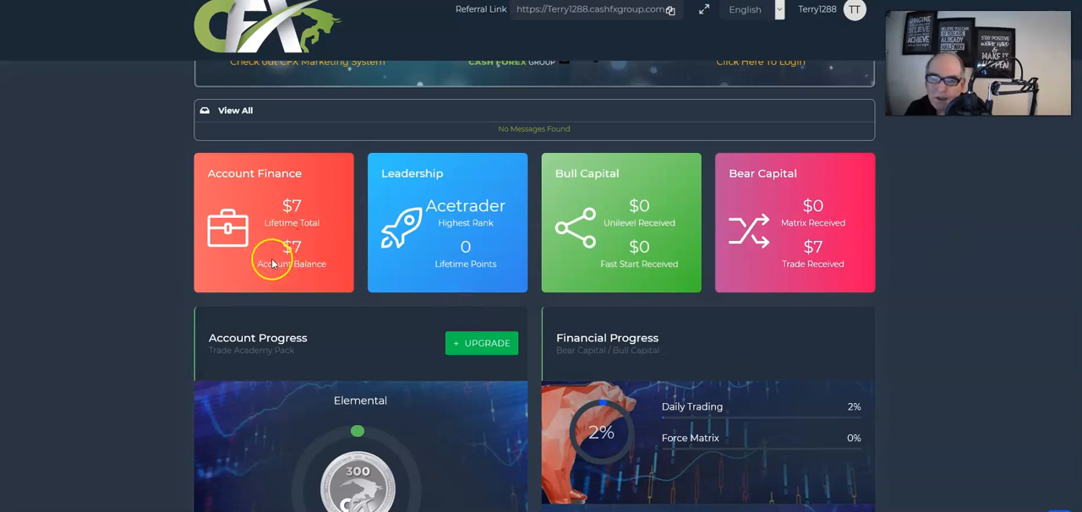
mouse_move(268, 243)
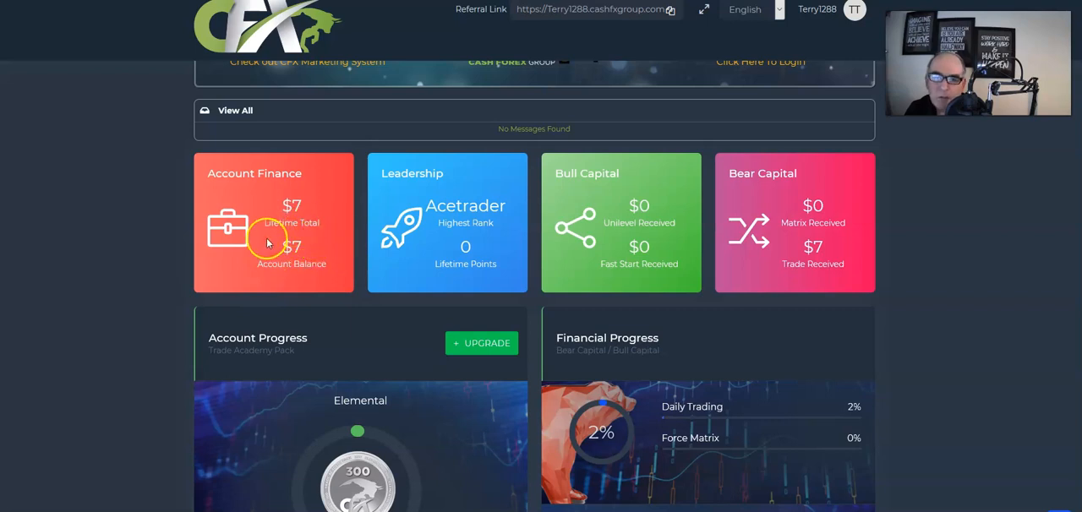
mouse_move(306, 252)
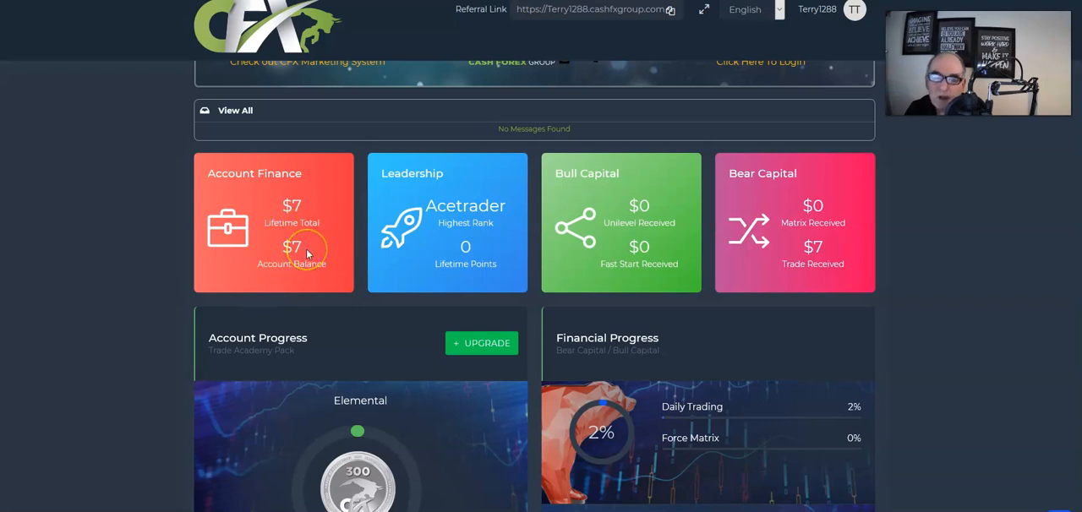
scroll(down, 3)
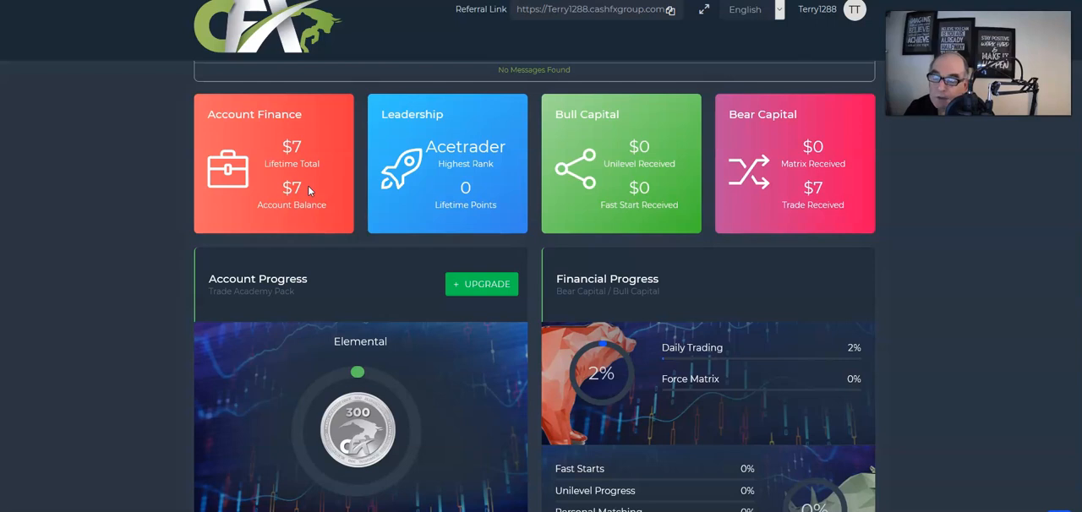
scroll(down, 3)
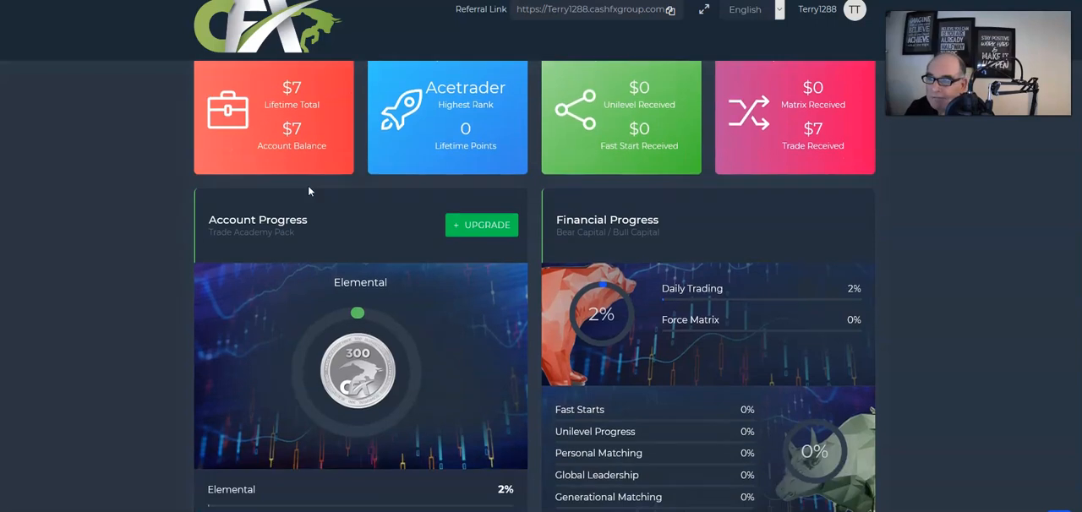
scroll(down, 3)
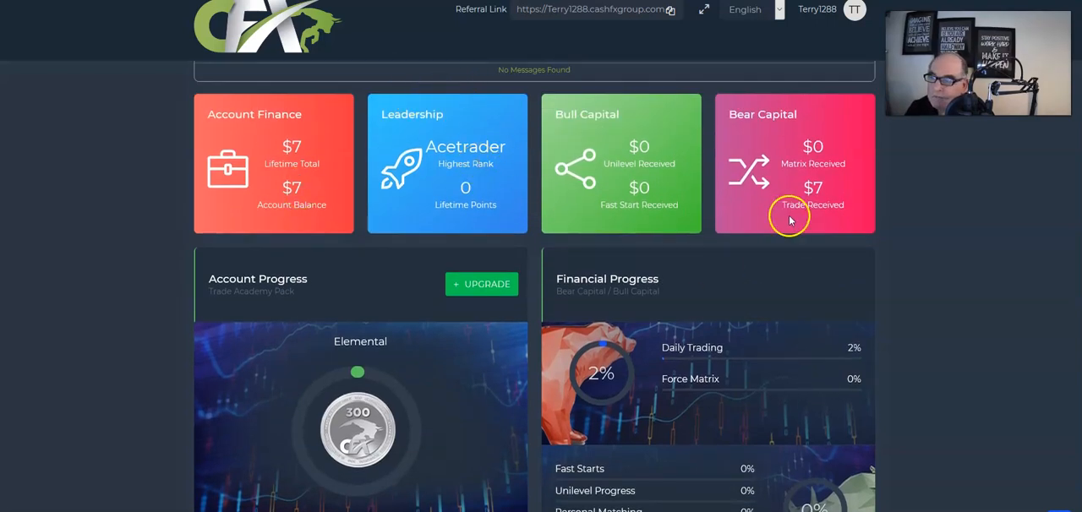
mouse_move(811, 211)
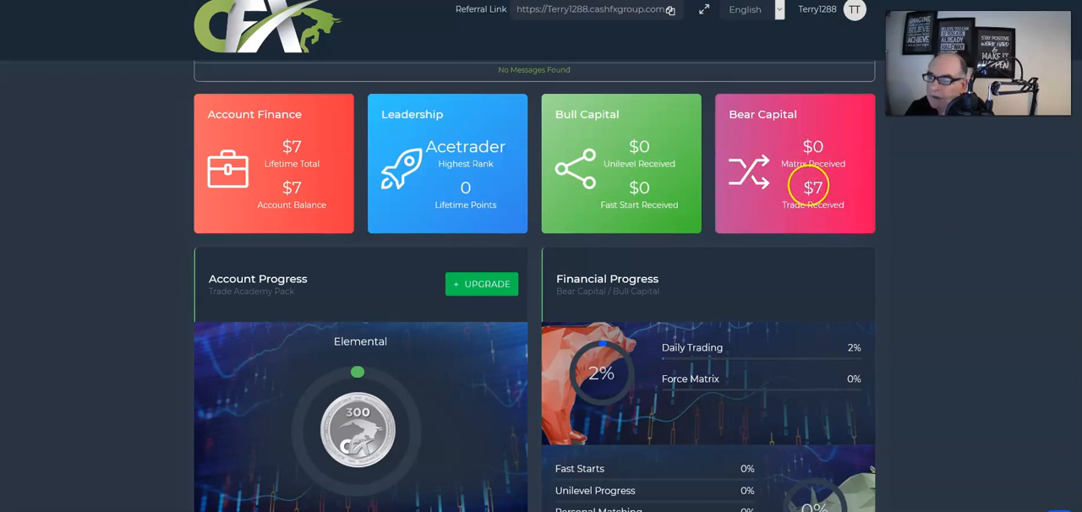
mouse_move(815, 172)
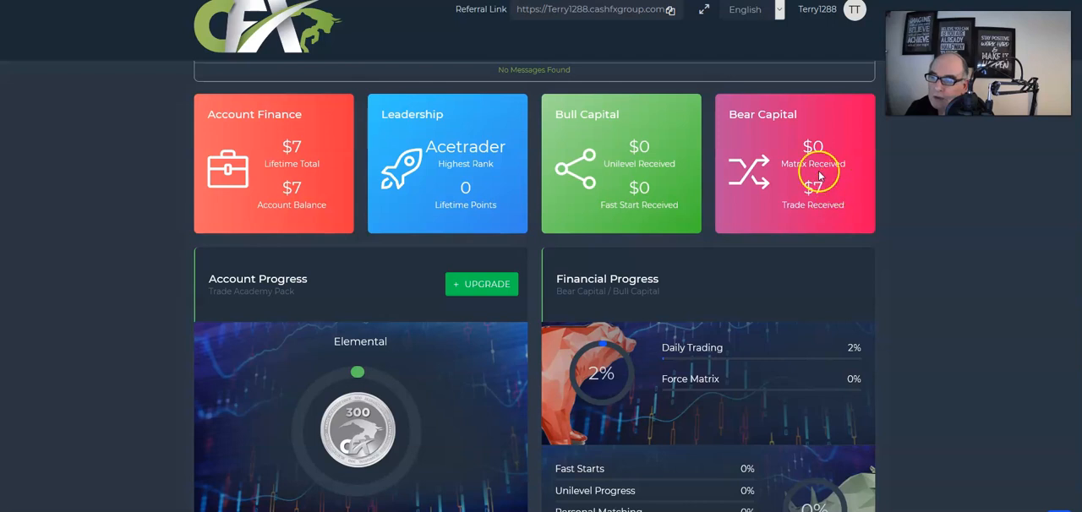
mouse_move(786, 196)
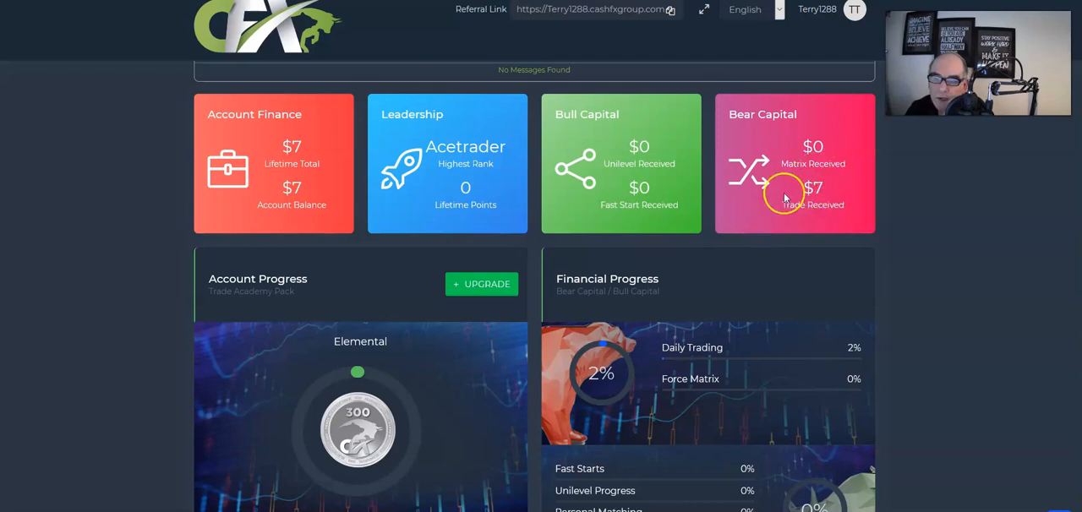
mouse_move(308, 143)
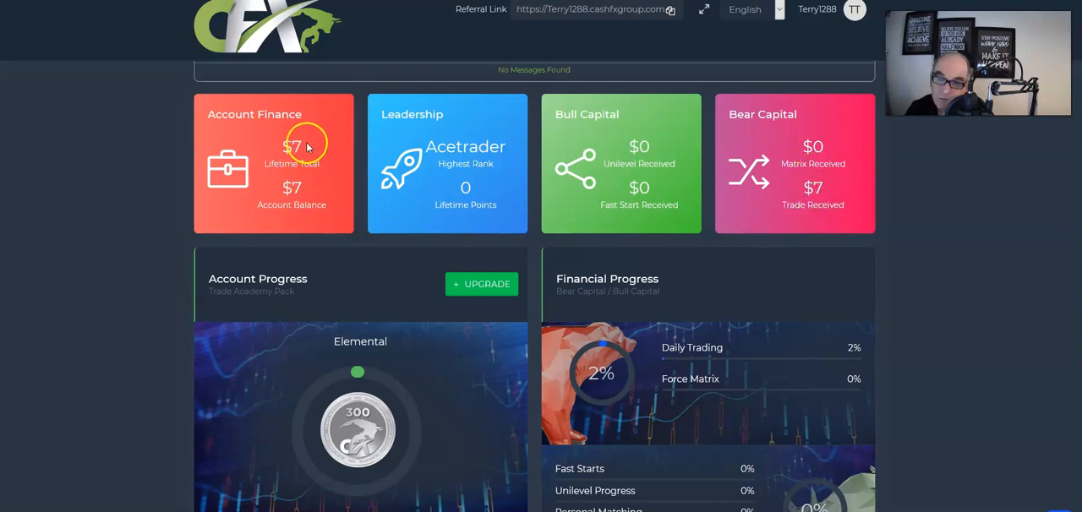
mouse_move(329, 177)
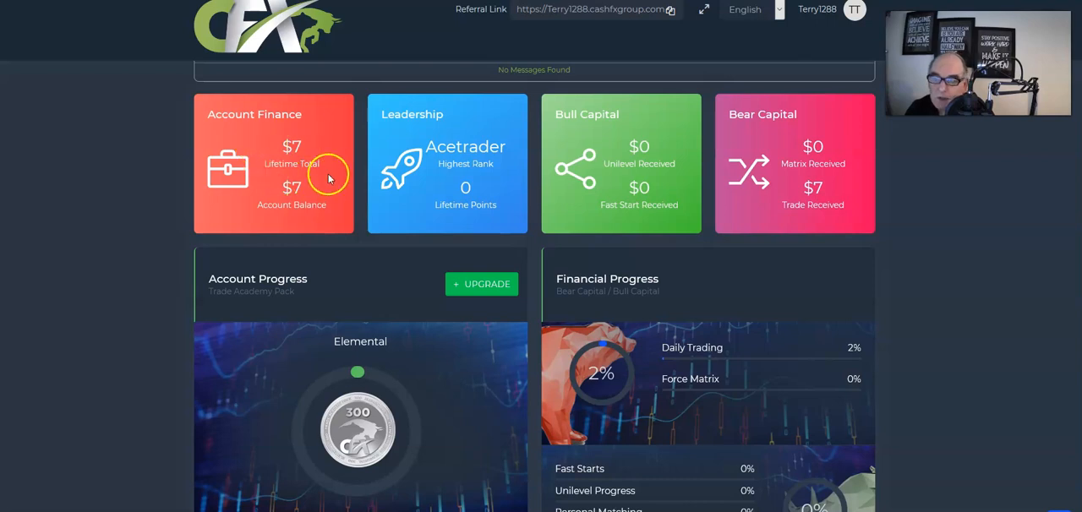
mouse_move(353, 234)
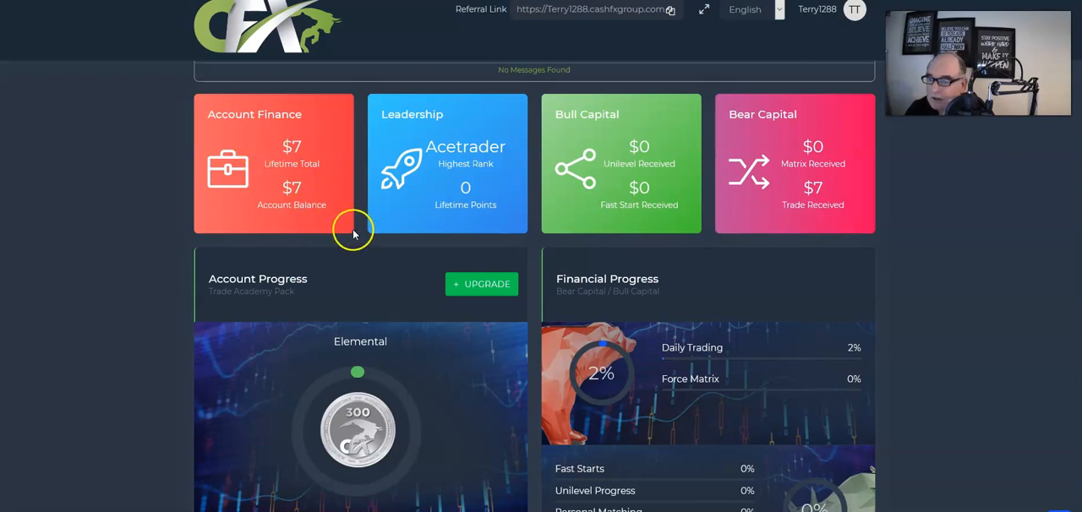
Step: Scroll to the Account Progress and Financial Progress panels showing 2% daily trading
scroll(down, 3)
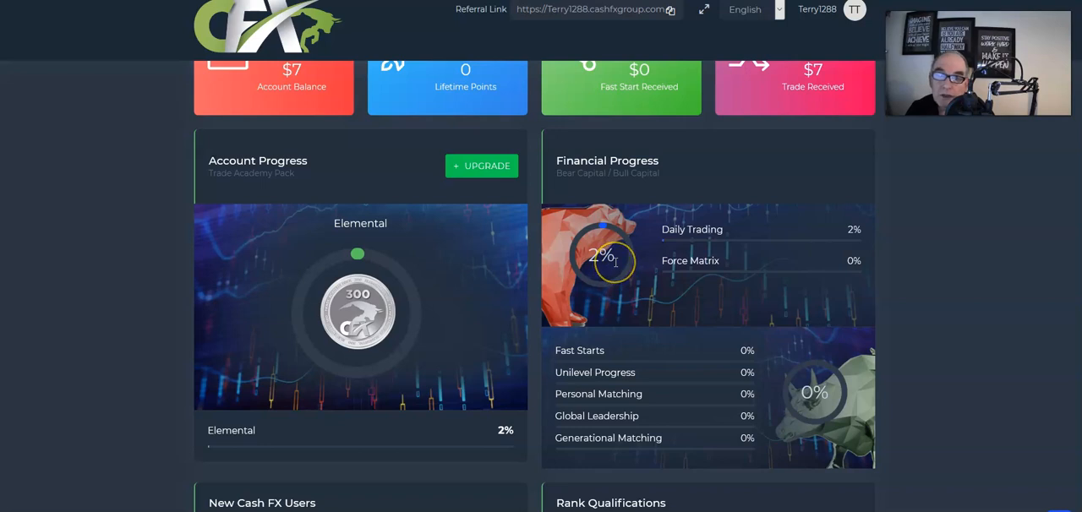
mouse_move(617, 277)
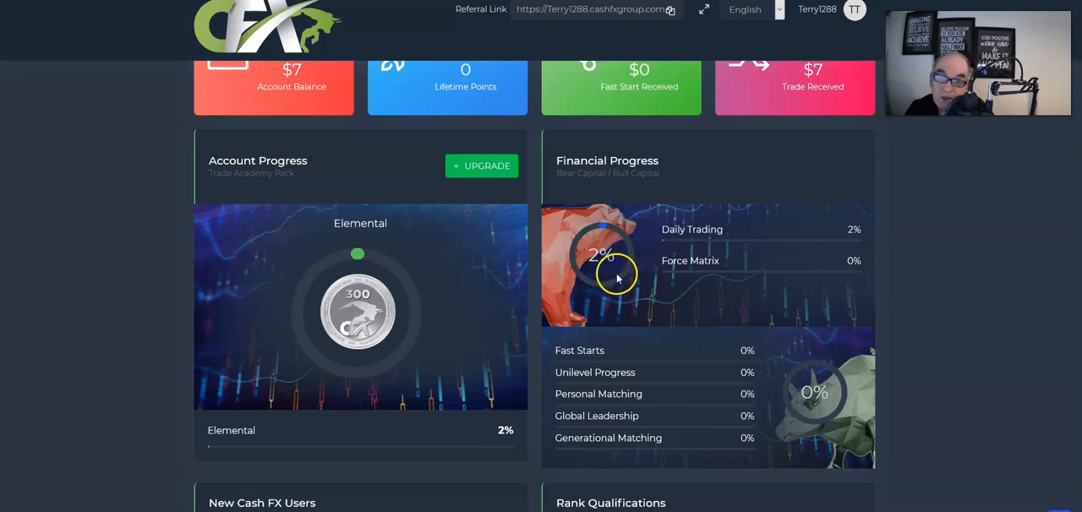
mouse_move(693, 261)
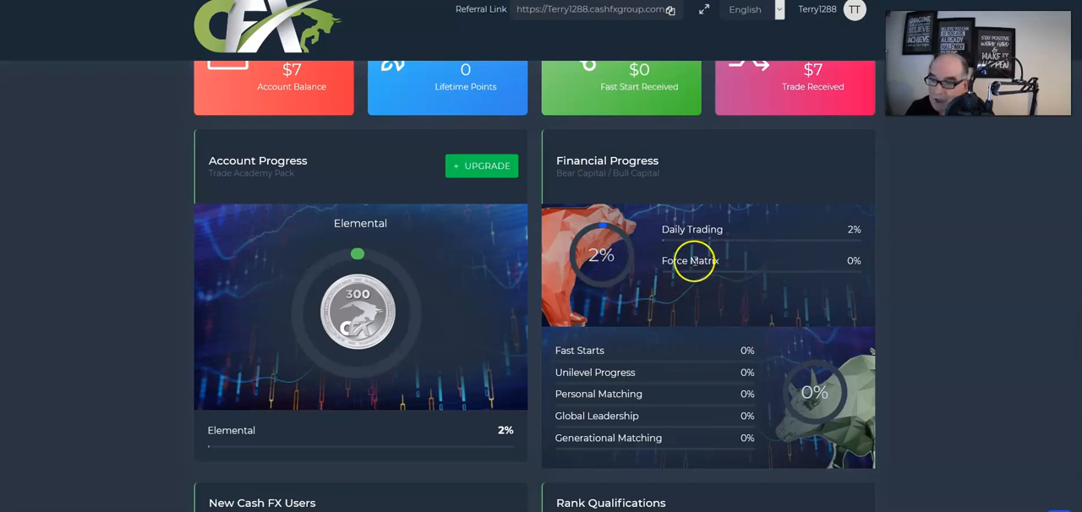
scroll(down, 3)
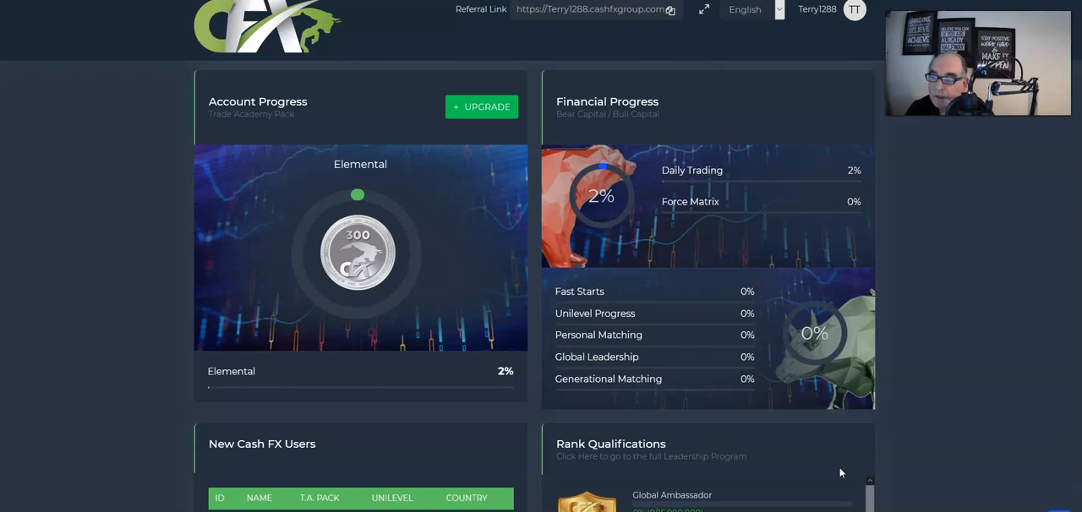
scroll(down, 3)
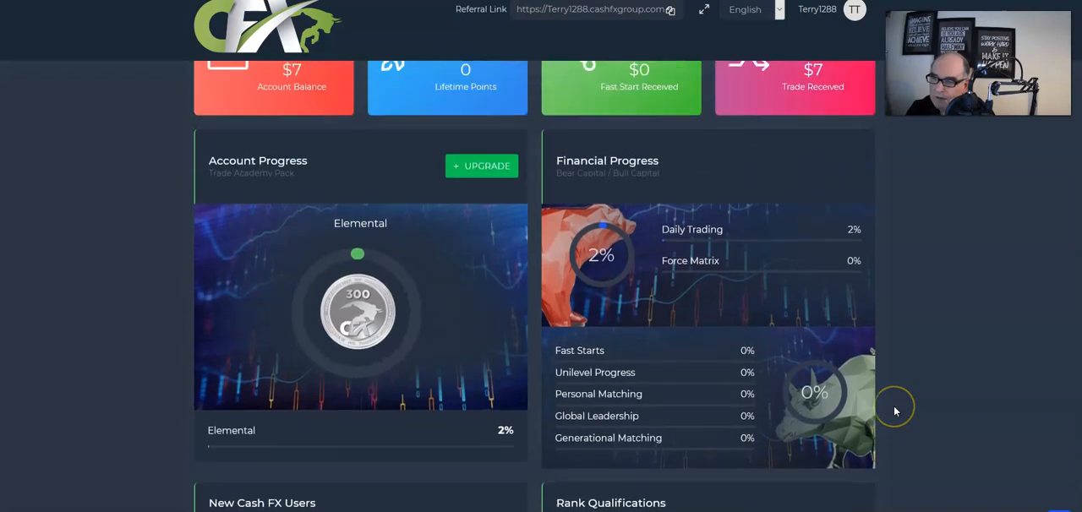
mouse_move(896, 413)
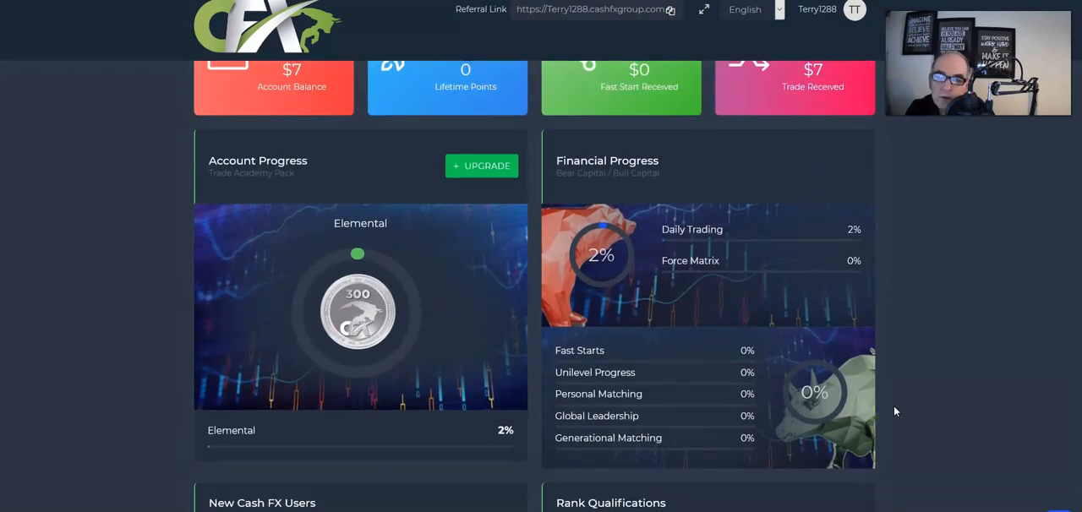